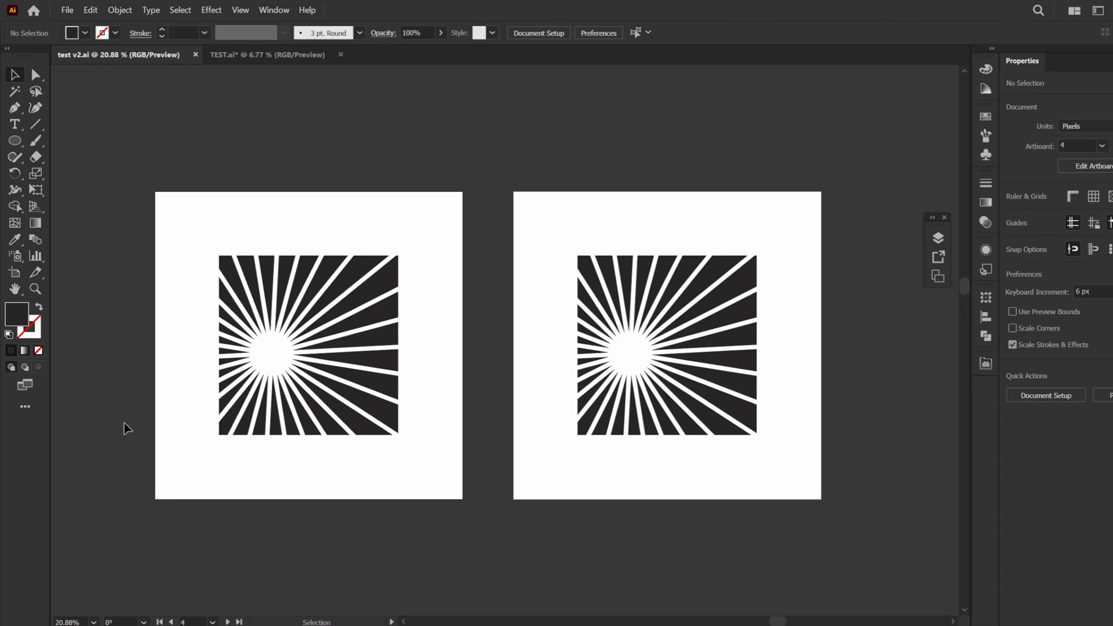
mouse_move(146, 397)
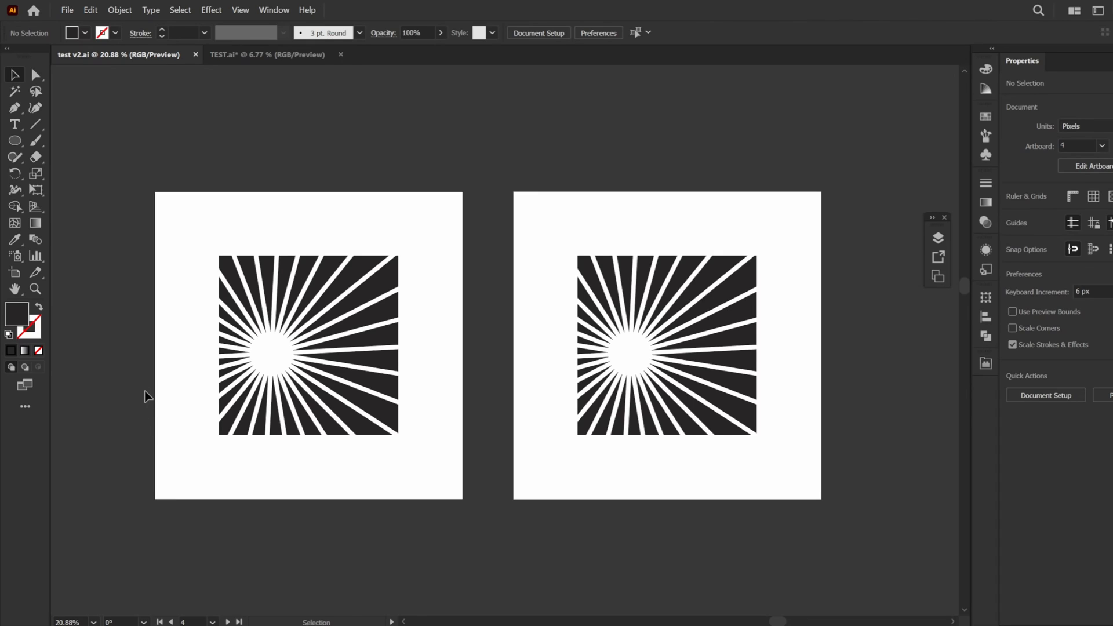
mouse_move(159, 358)
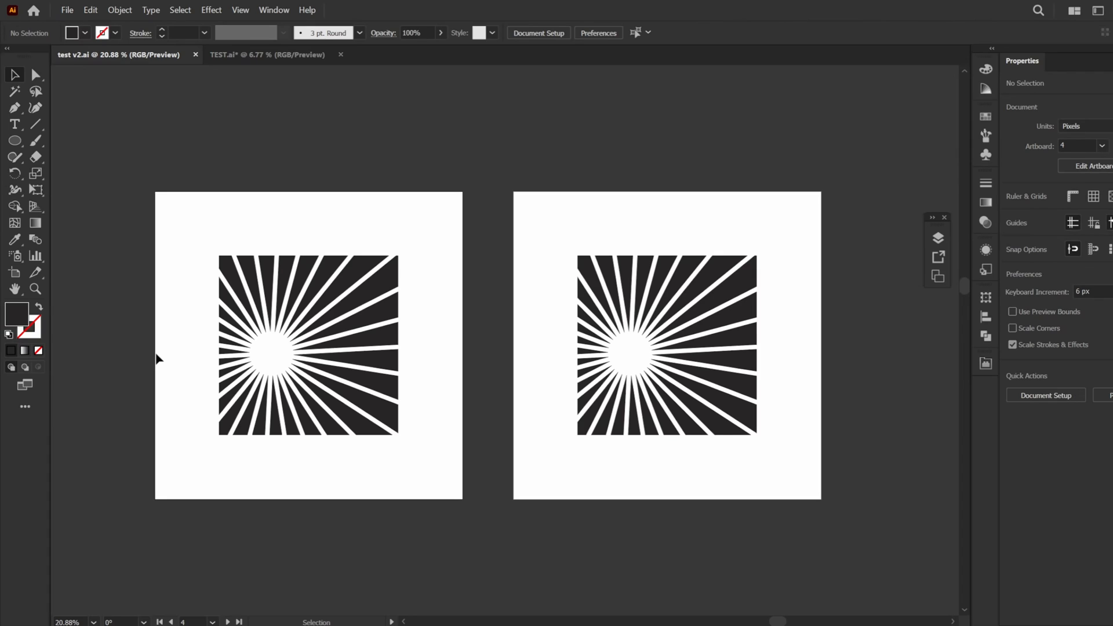
Launch the KSDrafter V2 Free Version script on the plain second sunburst group.
left_click(67, 10)
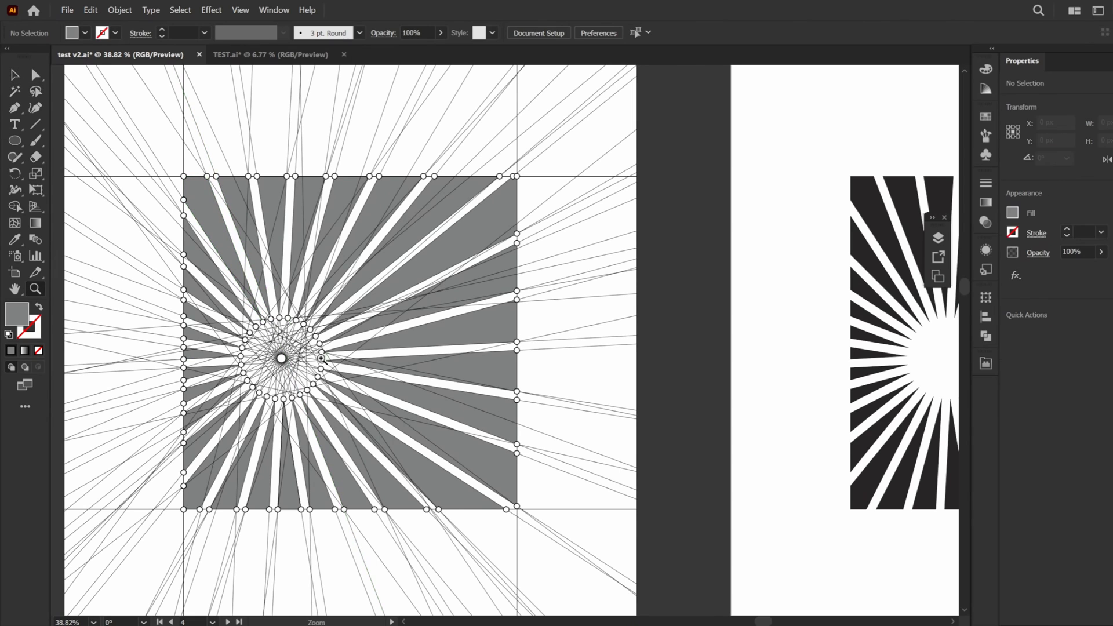
left_click(67, 9)
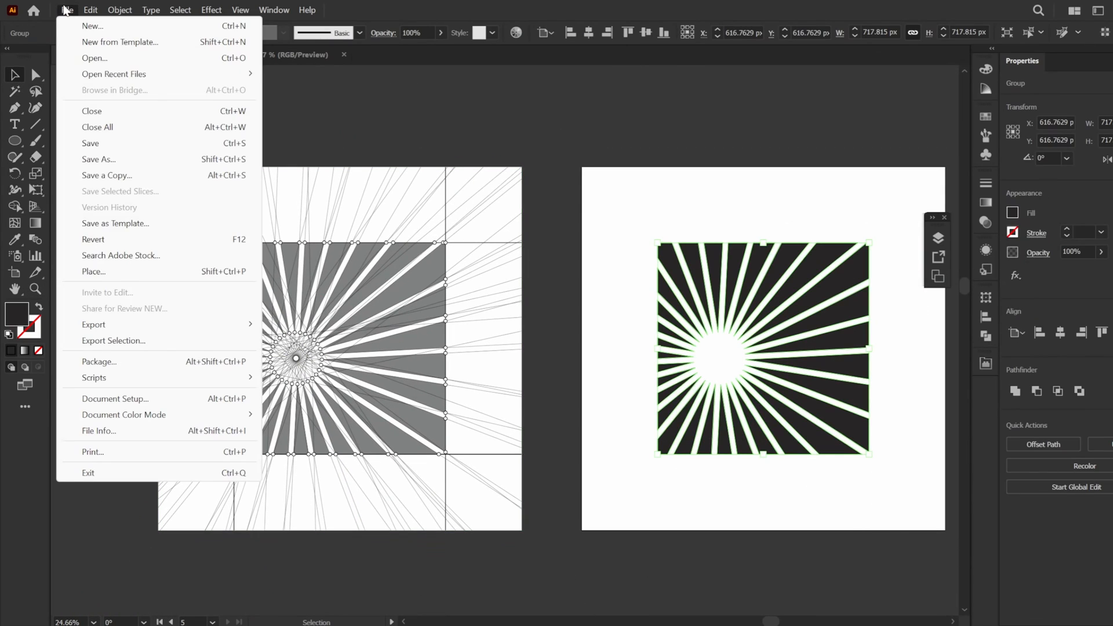
left_click(94, 377)
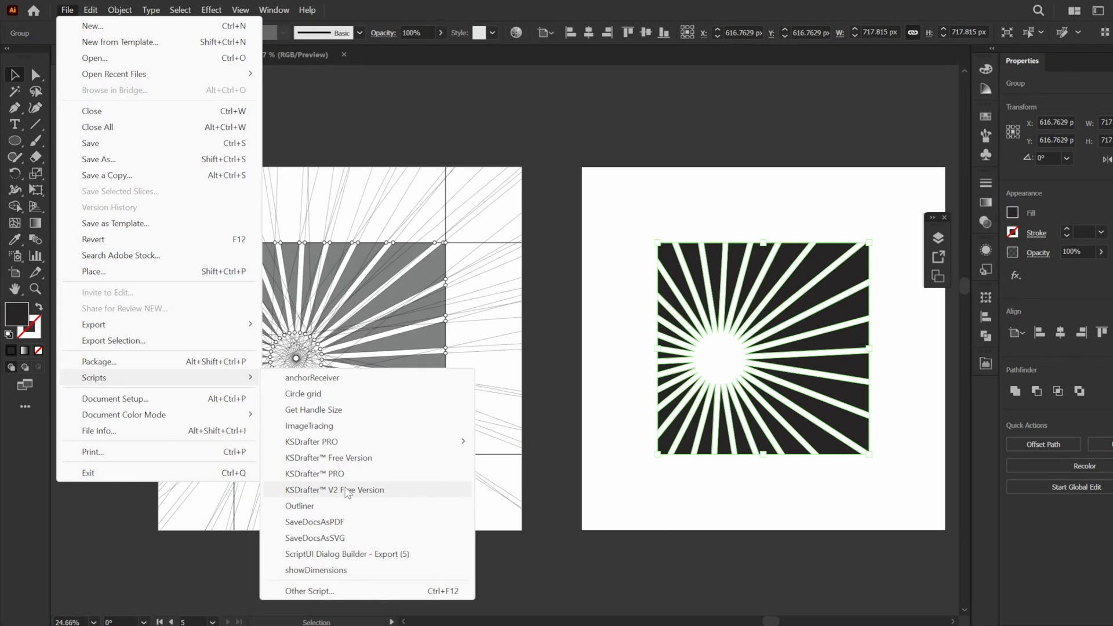
left_click(335, 489)
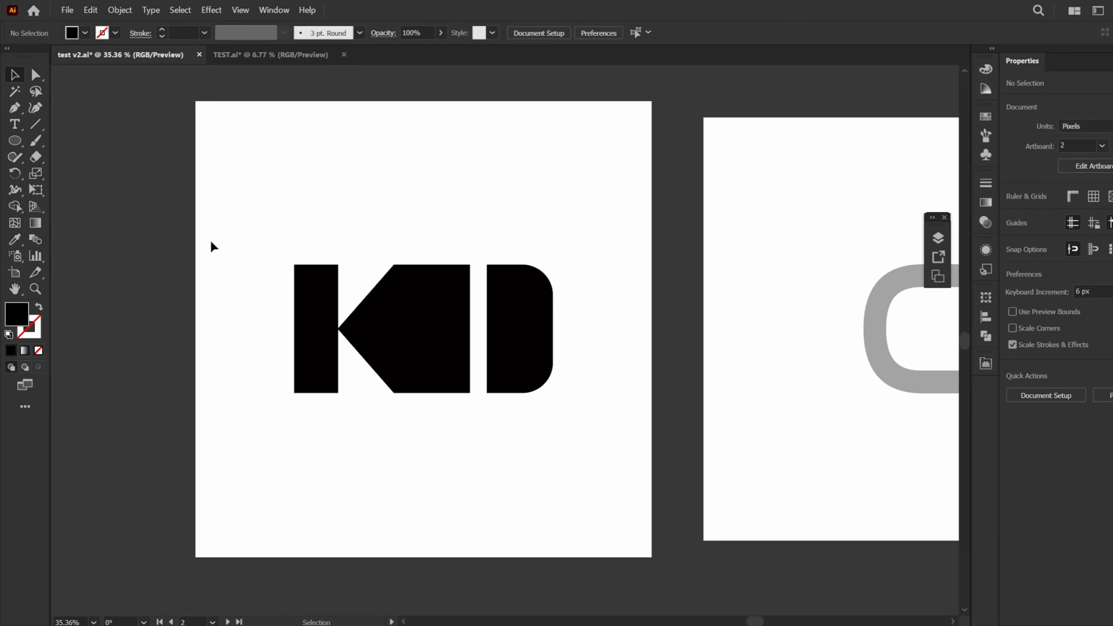
mouse_move(241, 254)
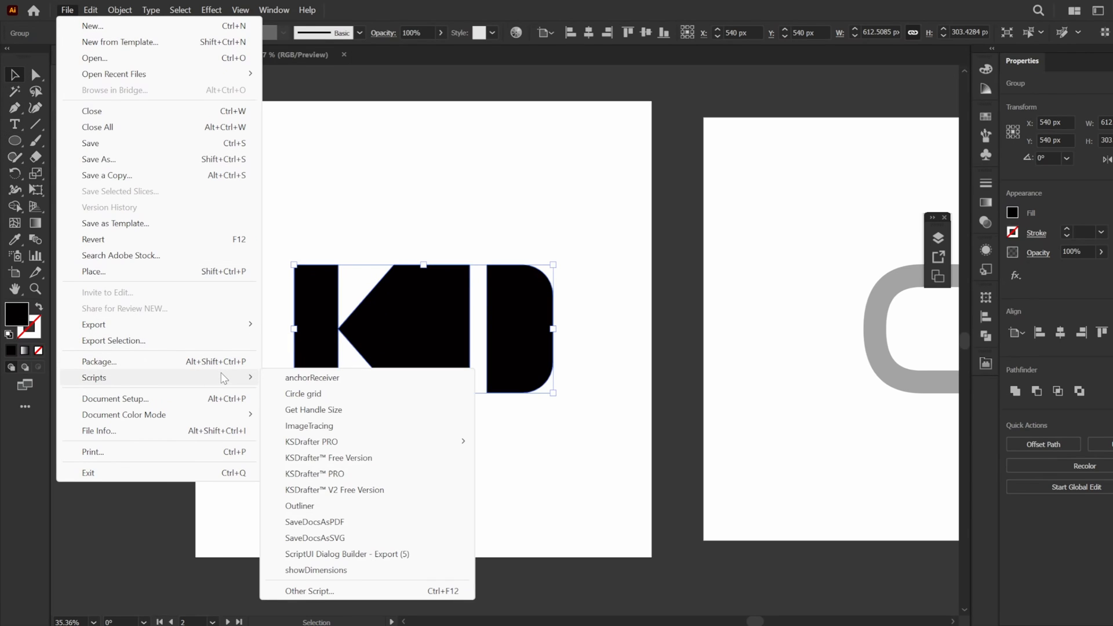
Draft the KD logo in grey with construction lines, round anchors and square handles.
left_click(334, 490)
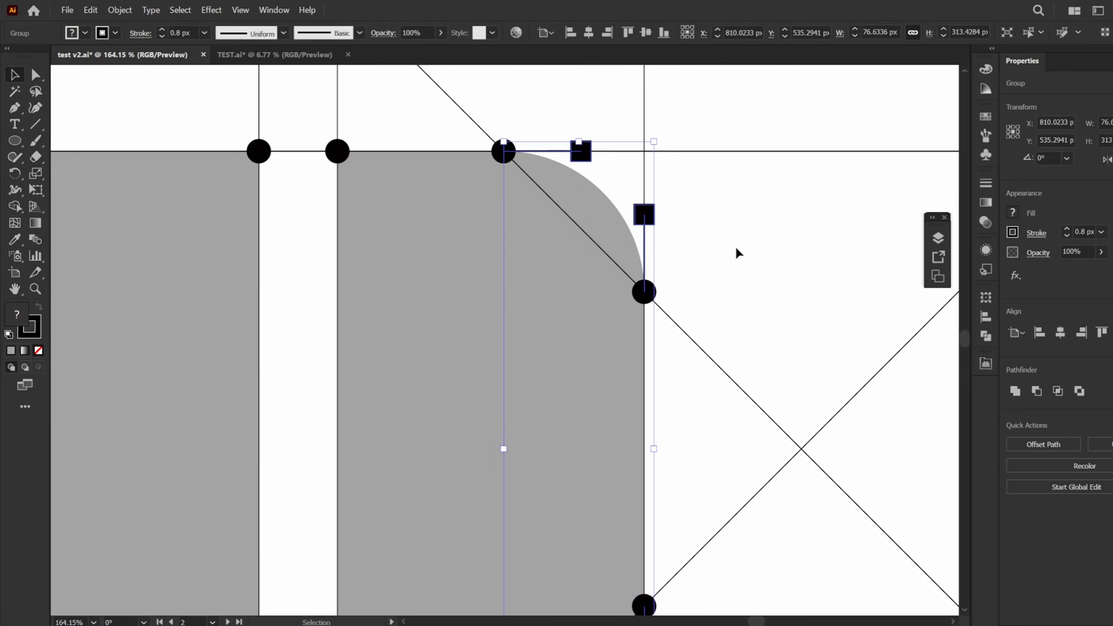
left_click(738, 254)
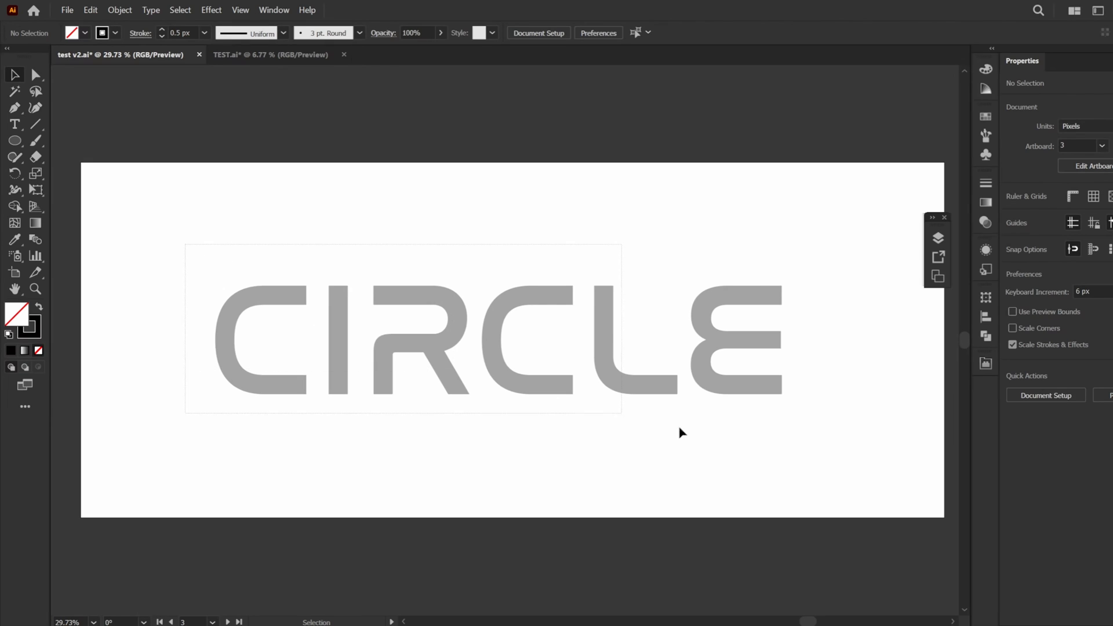
Run KSDrafter V2 Free on CIRCLE, make the draft and deselect to view it.
left_click(67, 9)
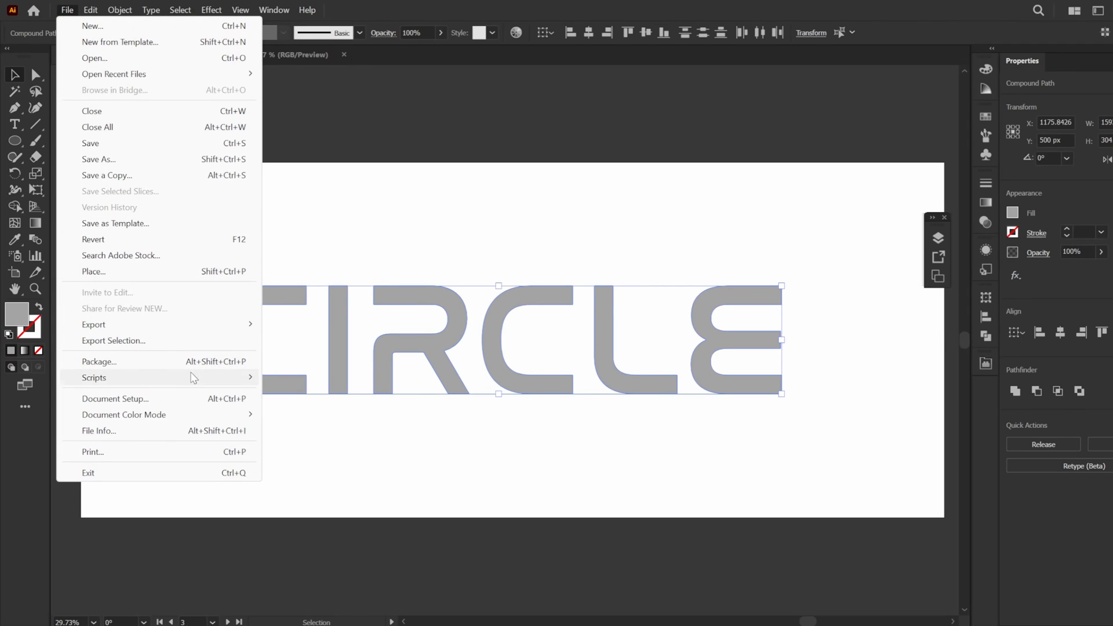
left_click(94, 376)
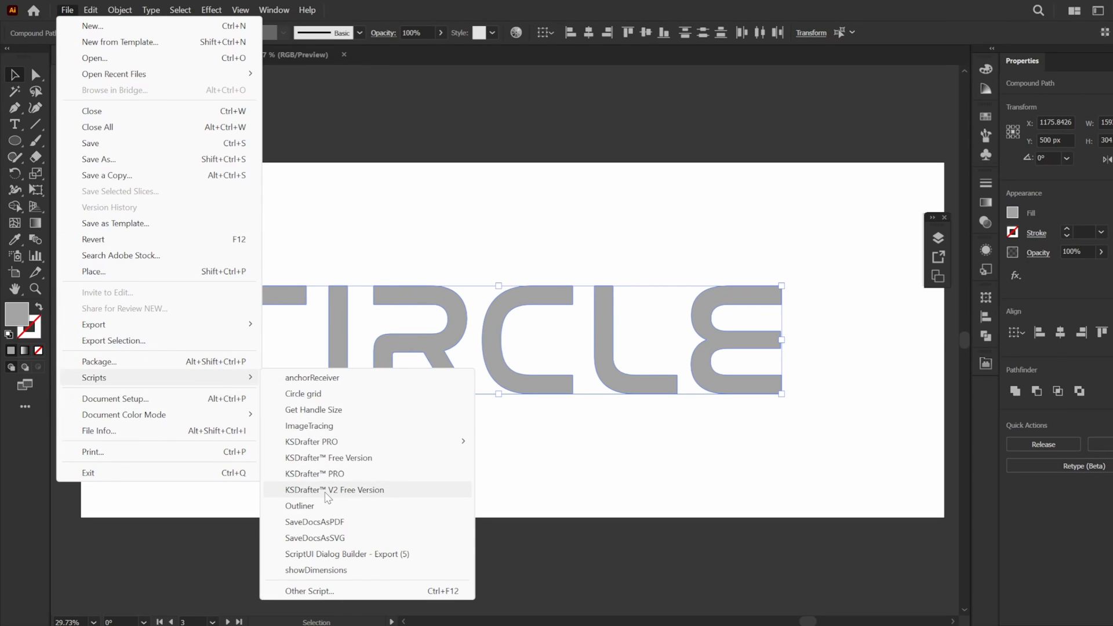
left_click(334, 489)
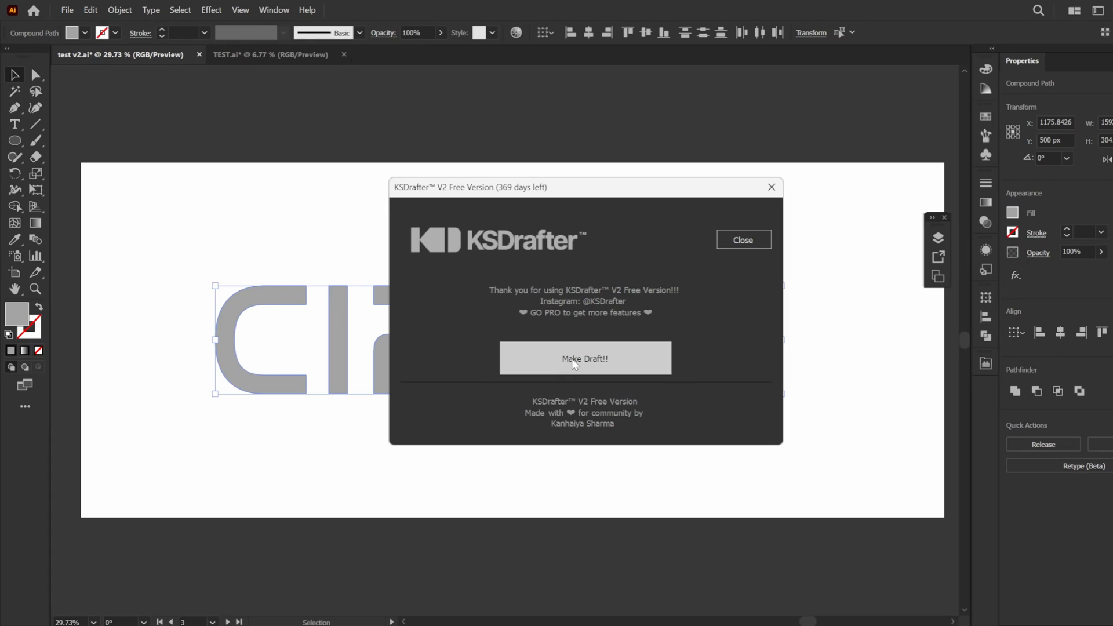
left_click(583, 359)
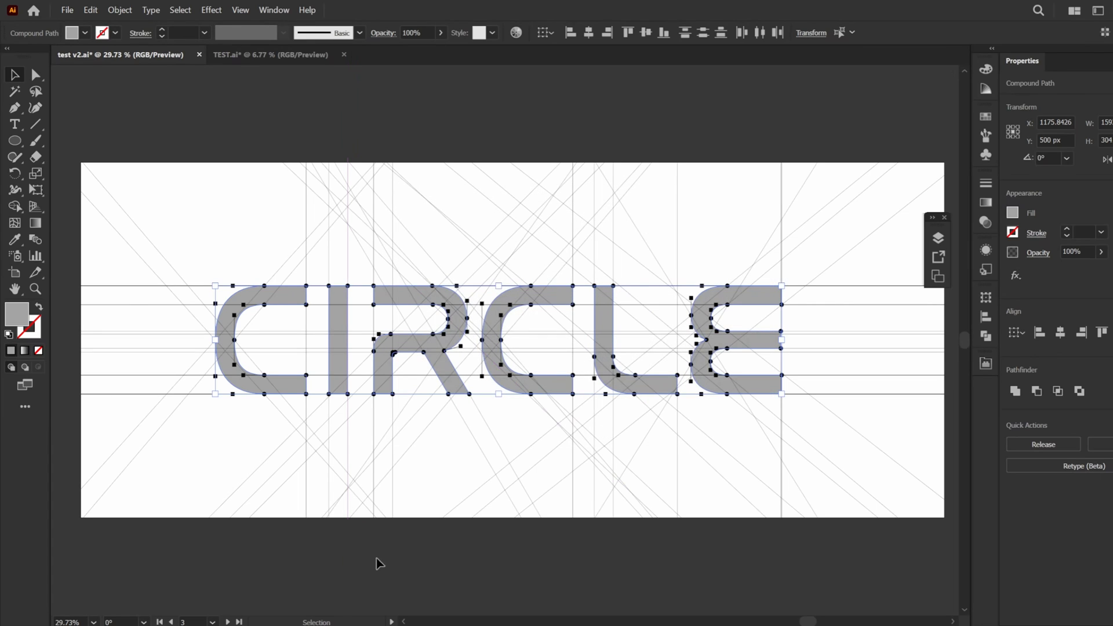
left_click(441, 568)
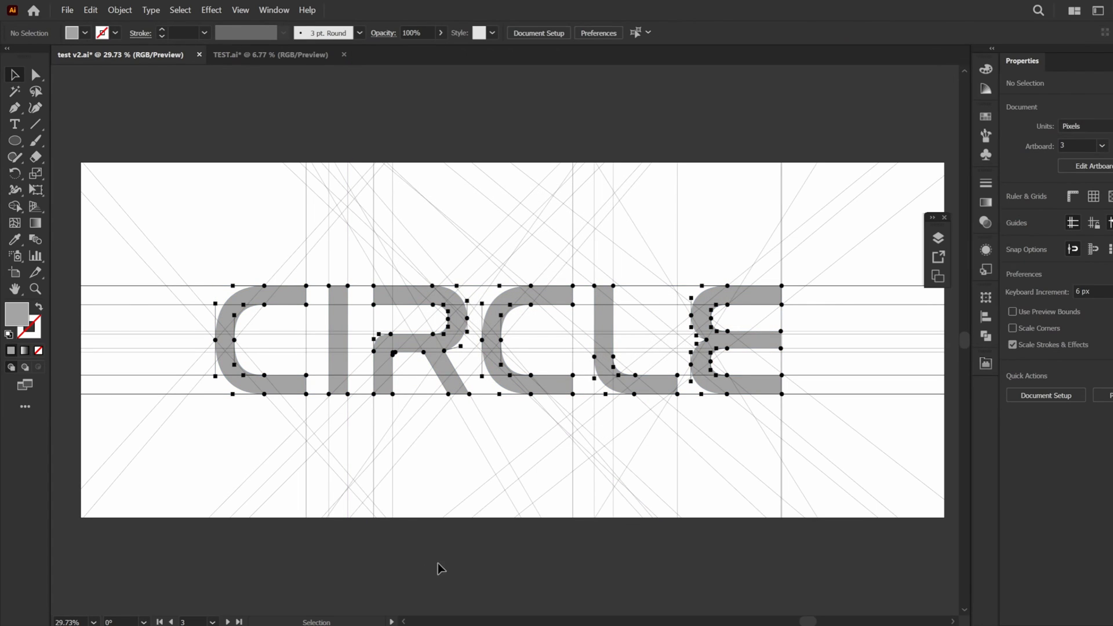
mouse_move(323, 232)
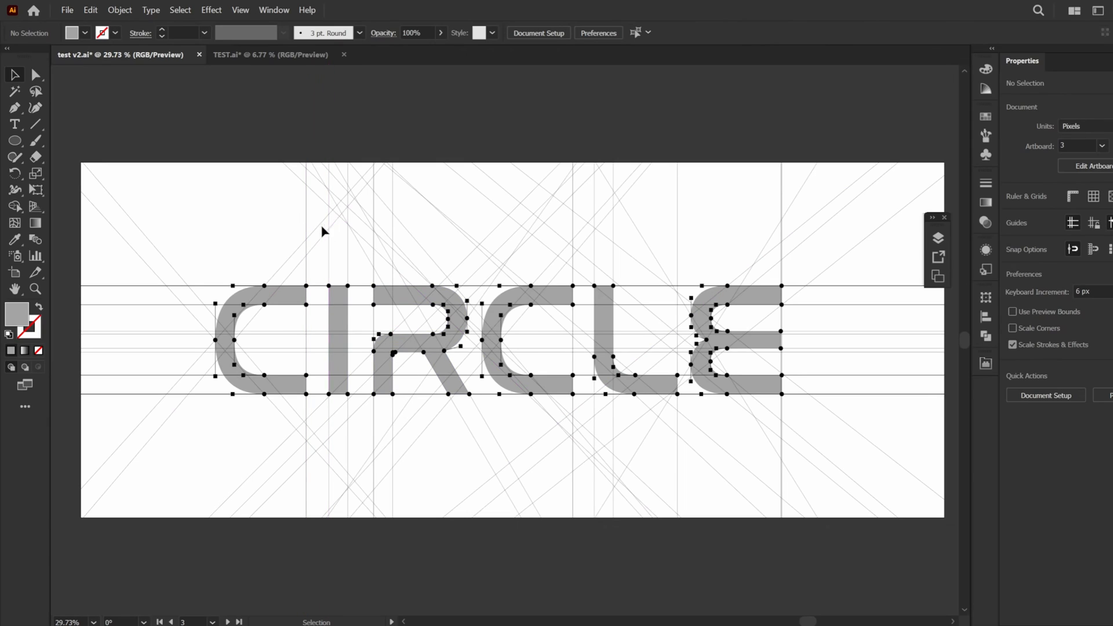
mouse_move(172, 450)
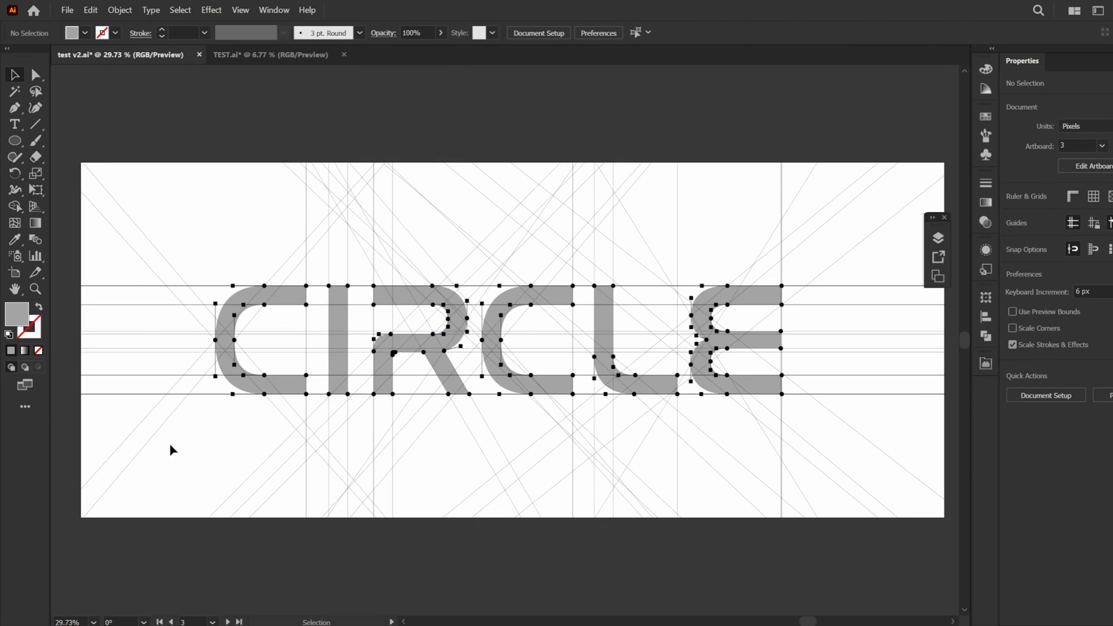
mouse_move(220, 445)
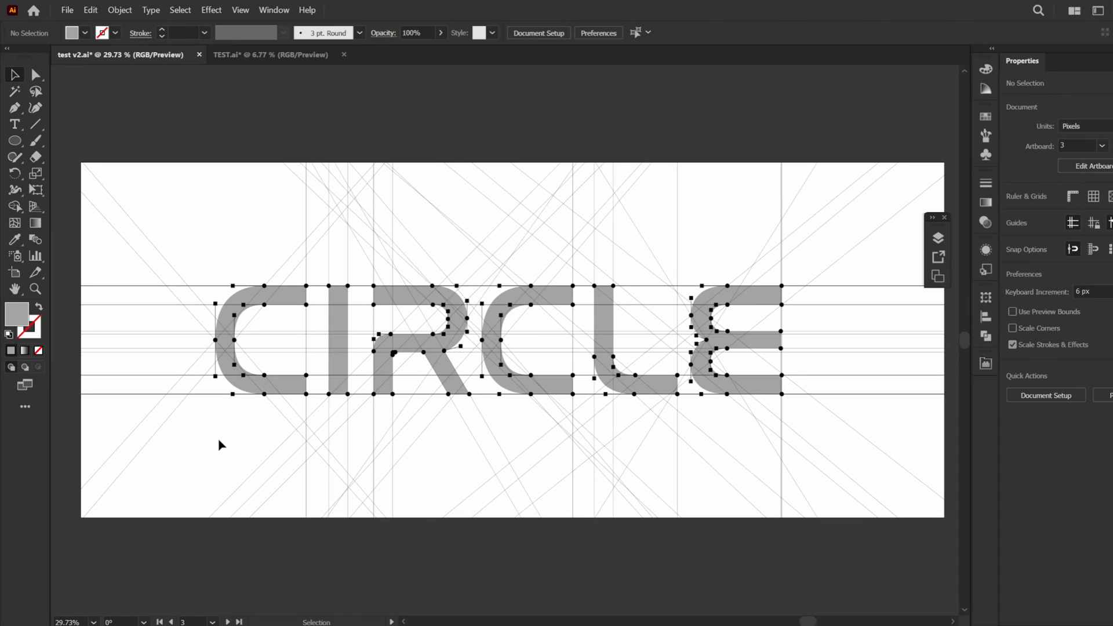
mouse_move(146, 242)
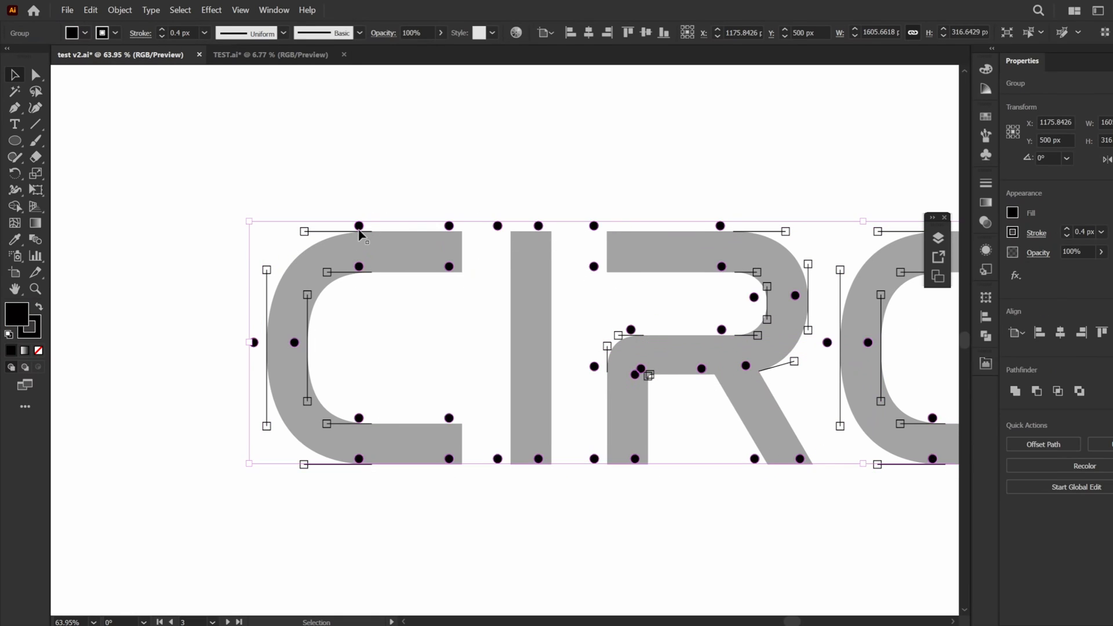
Fill the drafted CIRCLE lettering with pale lavender BDBDFF via the Color Picker.
left_click(1012, 212)
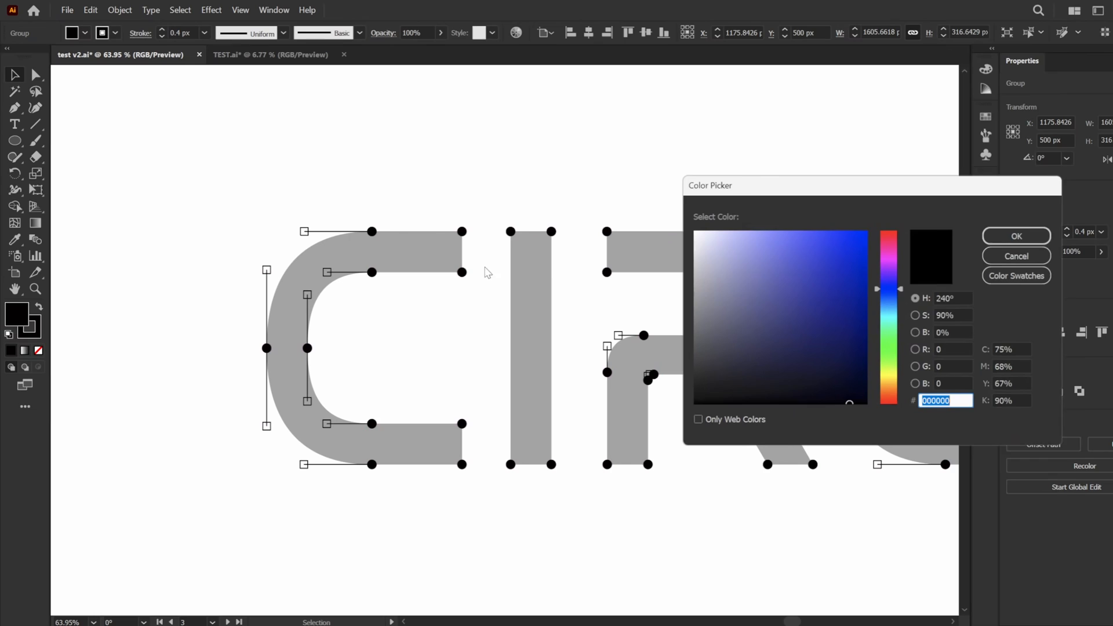
left_click(837, 231)
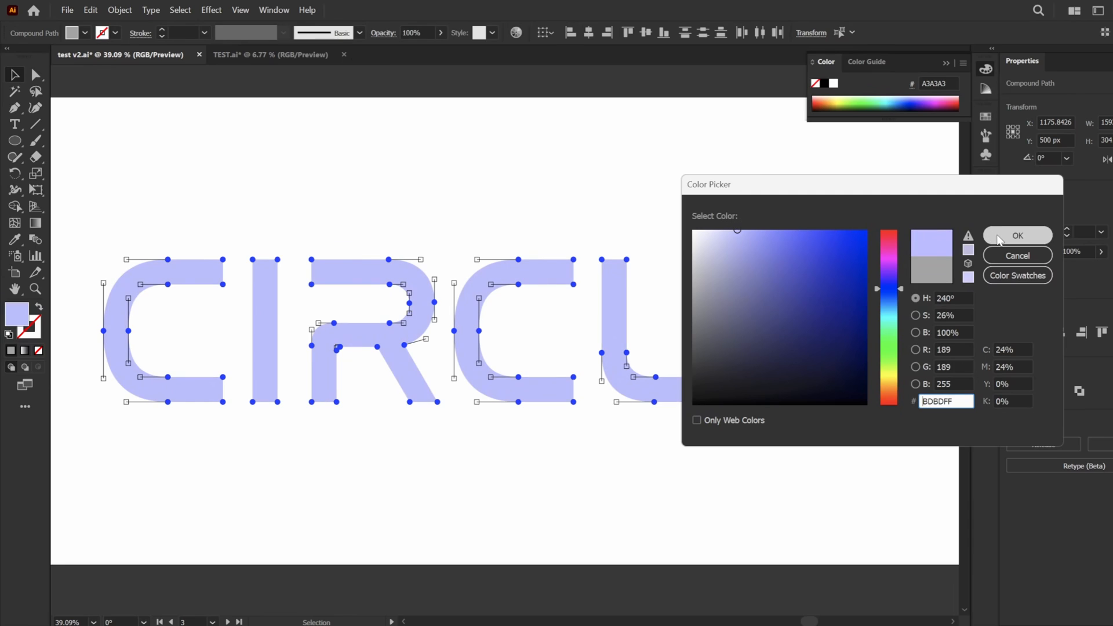
left_click(1016, 235)
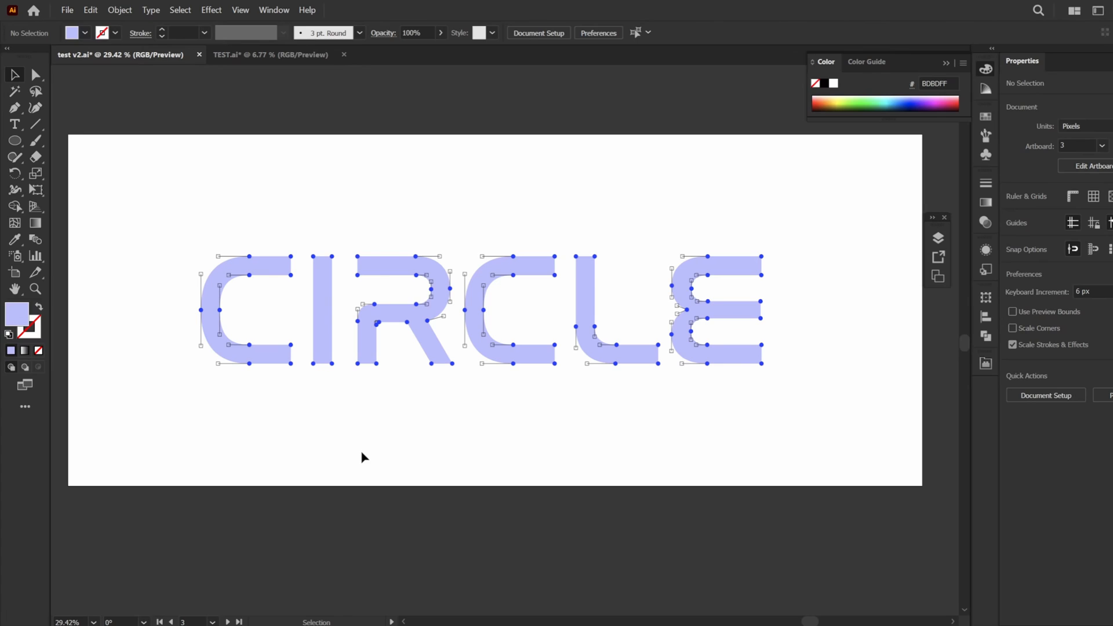
Redraft CIRCLE with KSDrafter V2 Pro: Rectangle anchors, Circle handles, Lines unchecked.
left_click(67, 10)
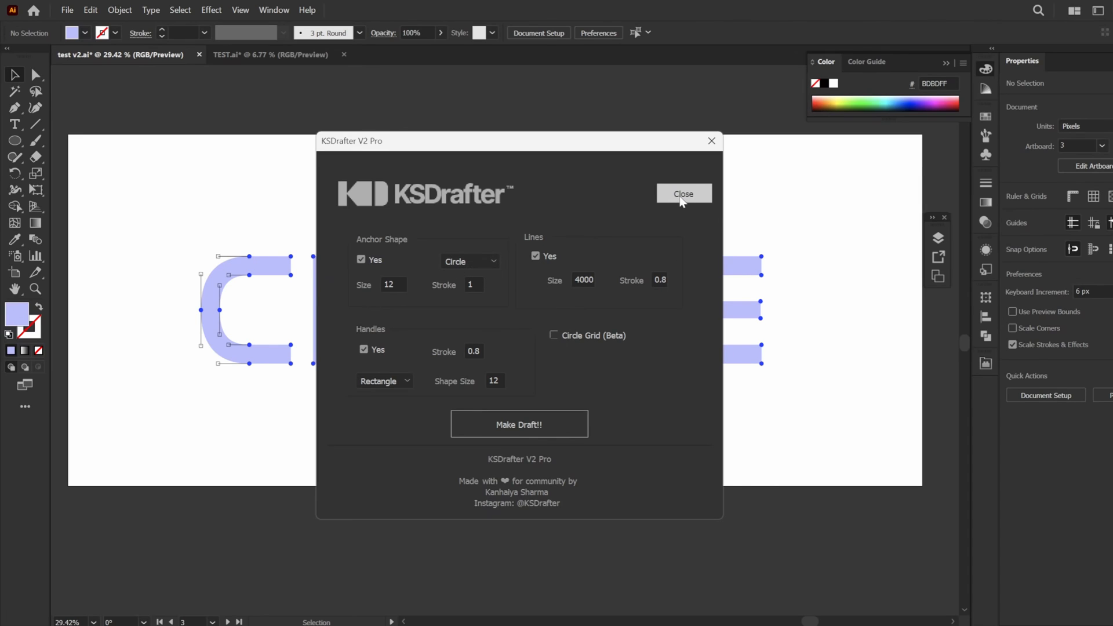
left_click(67, 10)
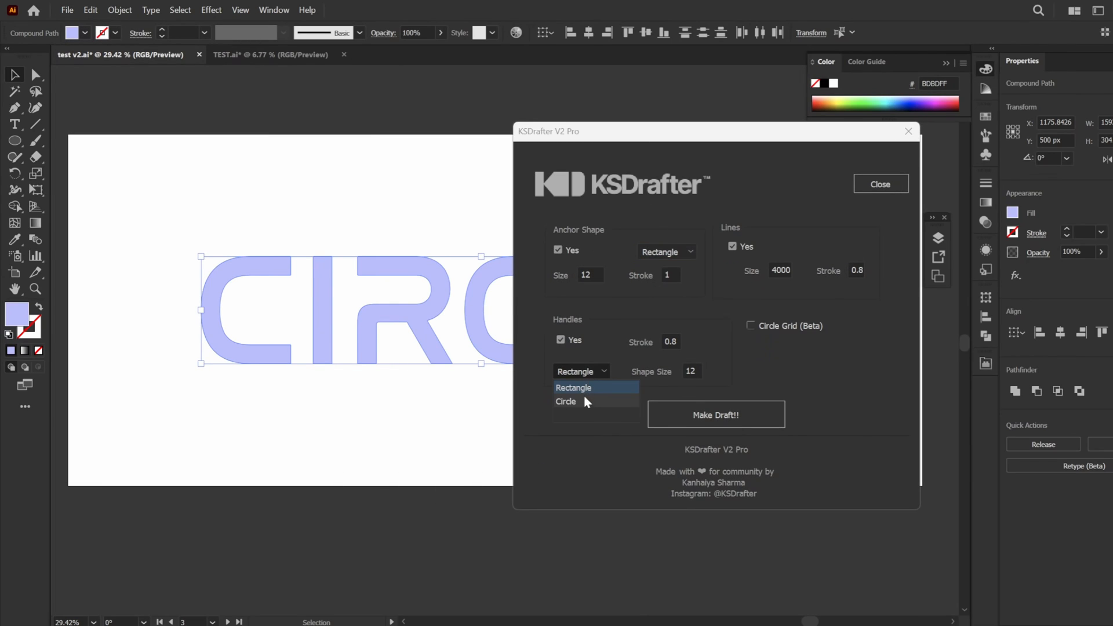
left_click(566, 401)
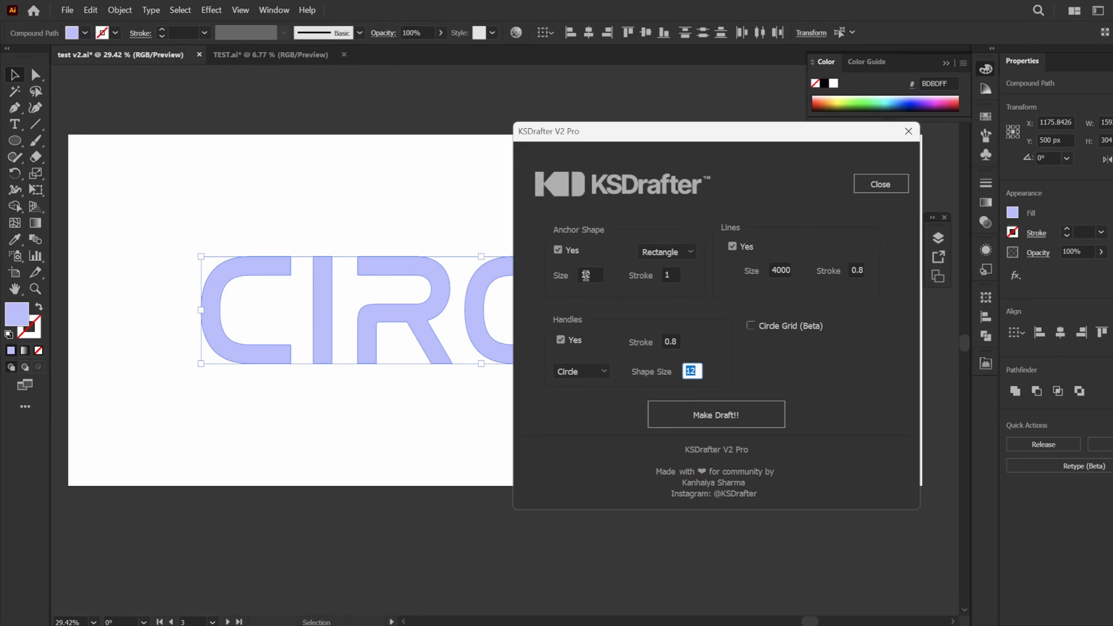
left_click(590, 276)
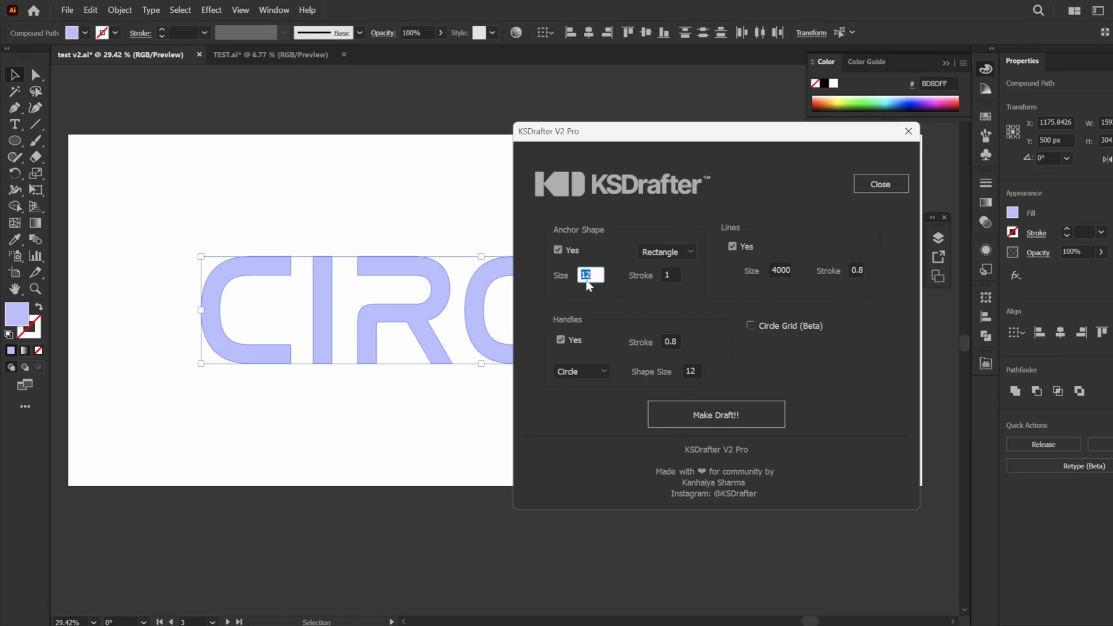
mouse_move(728, 254)
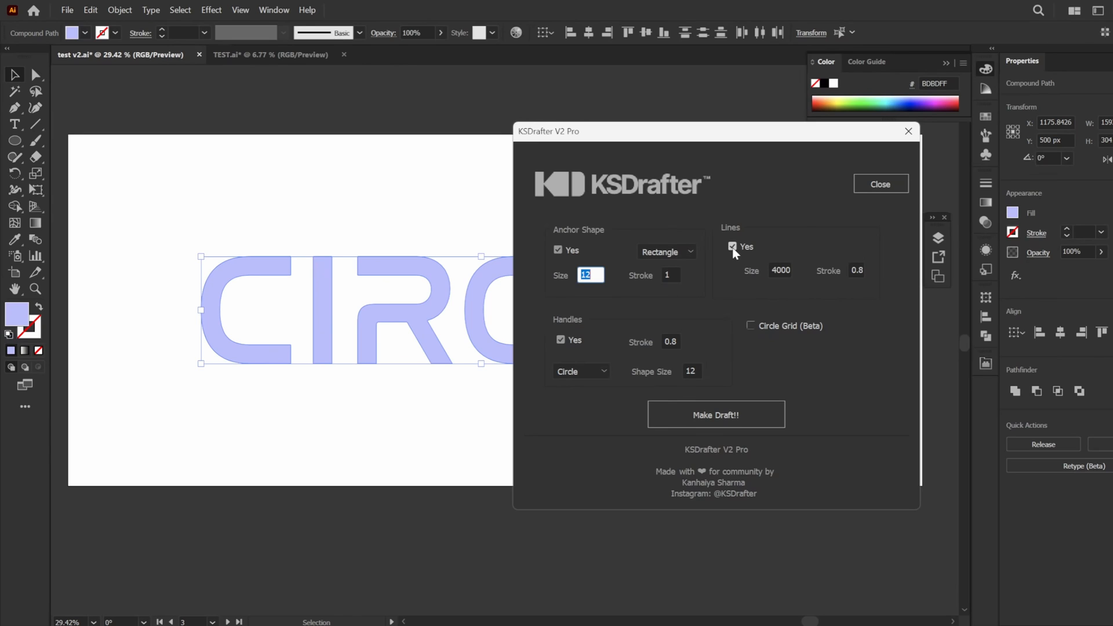
left_click(732, 247)
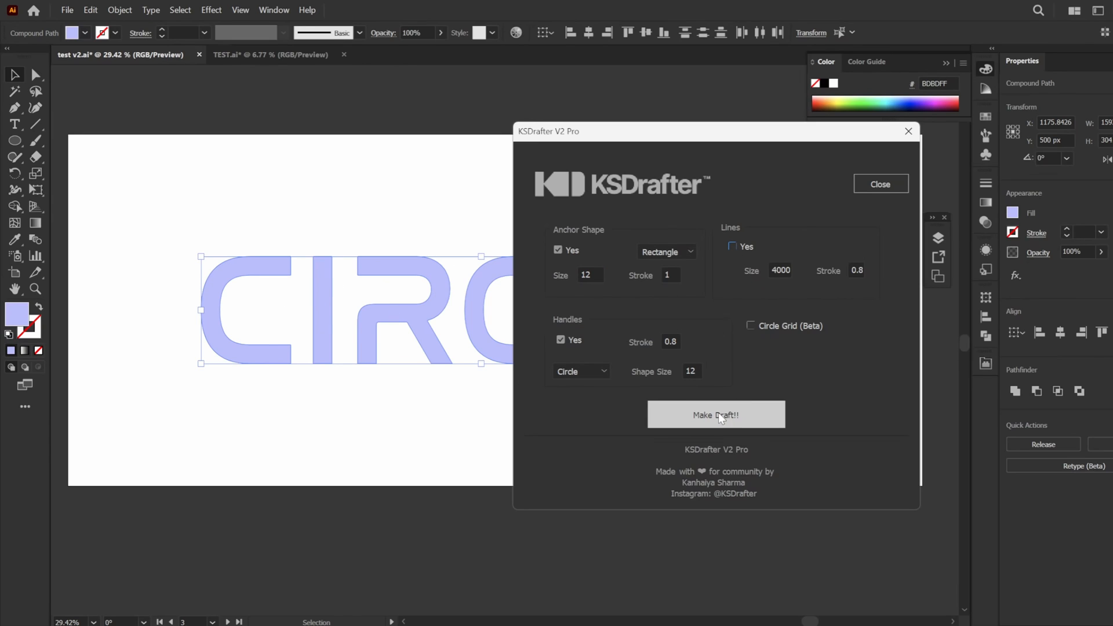
left_click(715, 415)
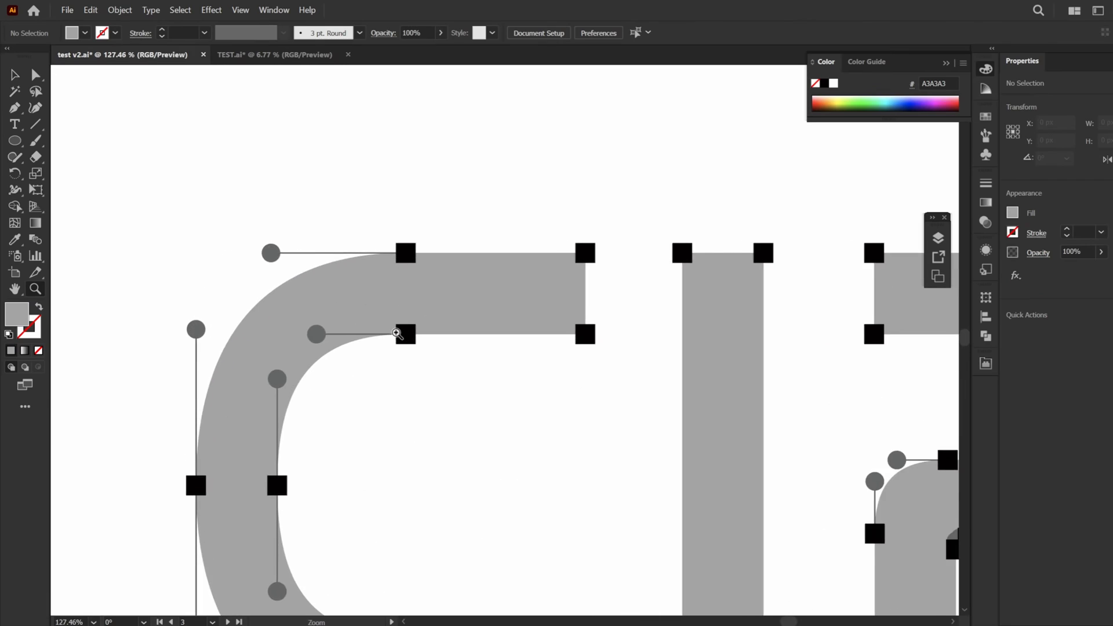